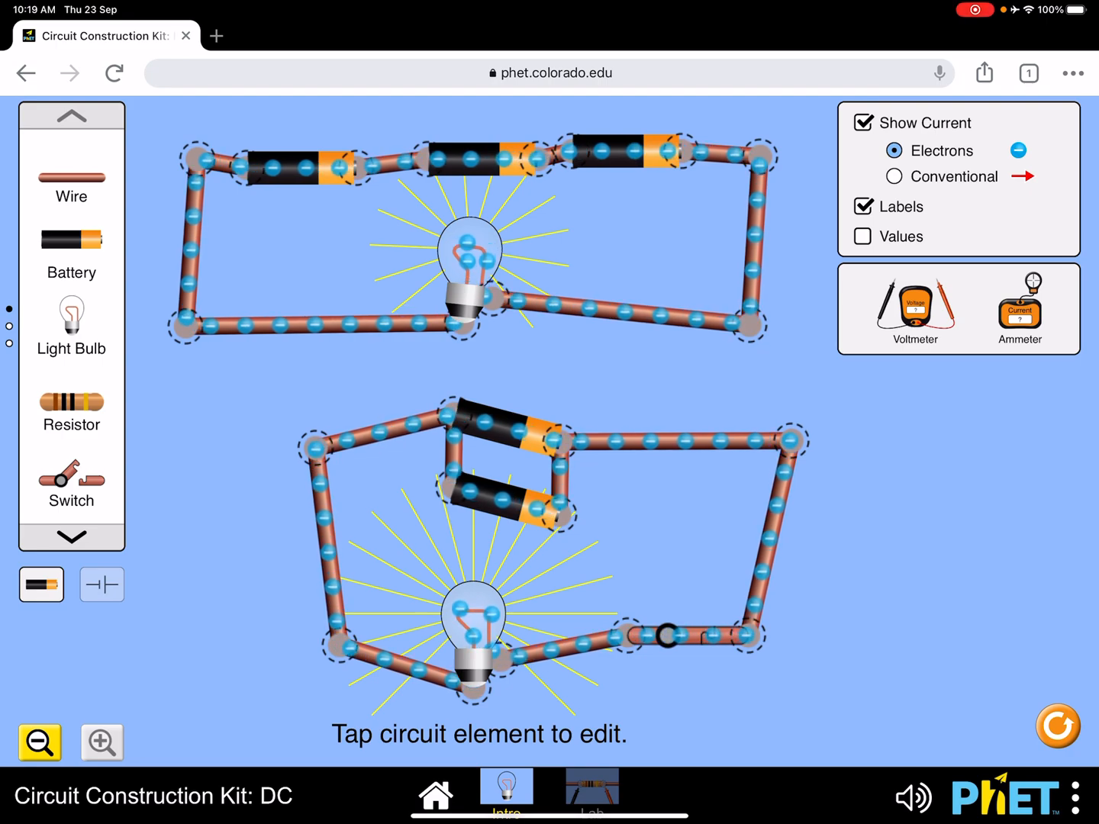
# Inspect the top circuit's leftmost battery, then clamp an ammeter on the lower circuit reading 0.90 A
pyautogui.click(293, 164)
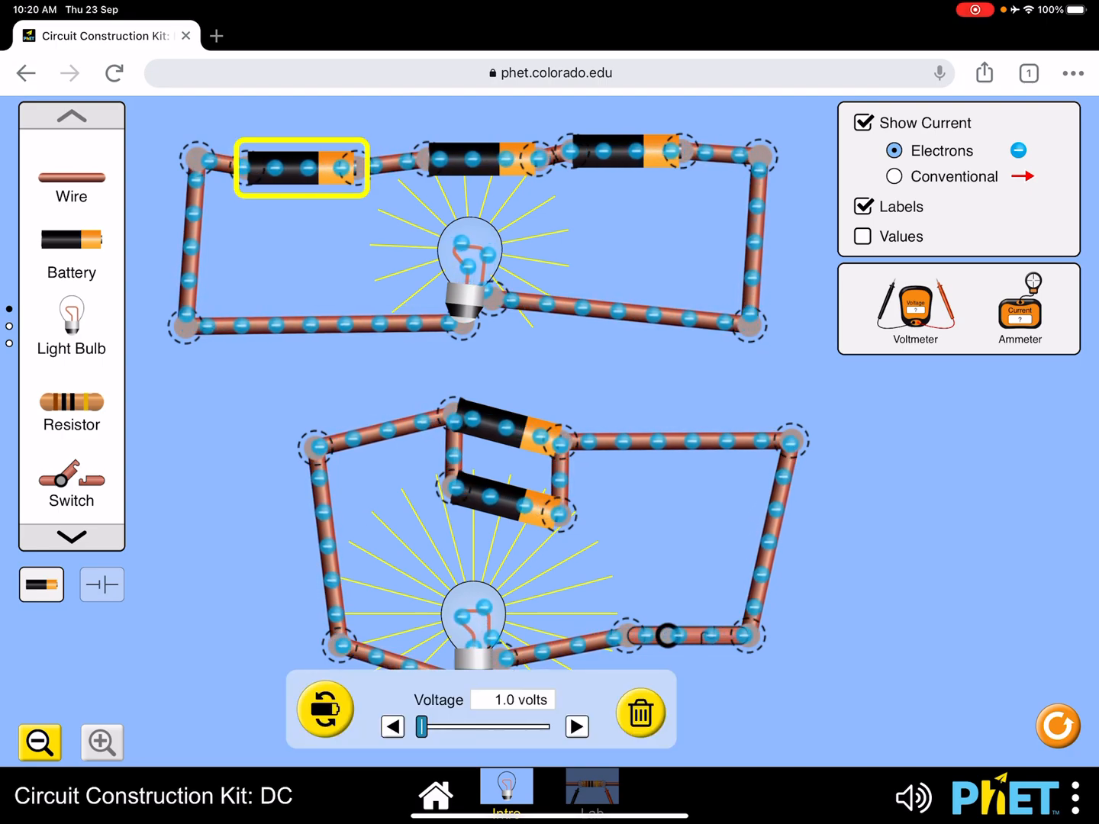
pyautogui.click(577, 727)
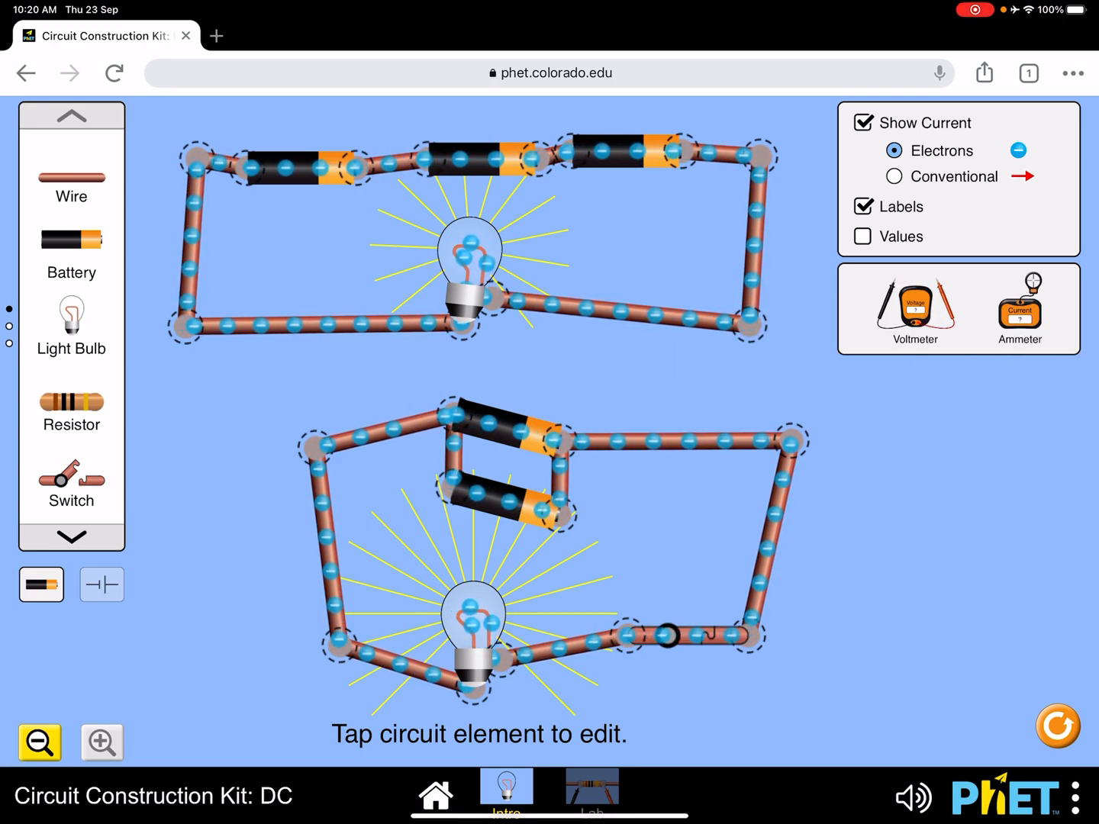
pyautogui.click(501, 425)
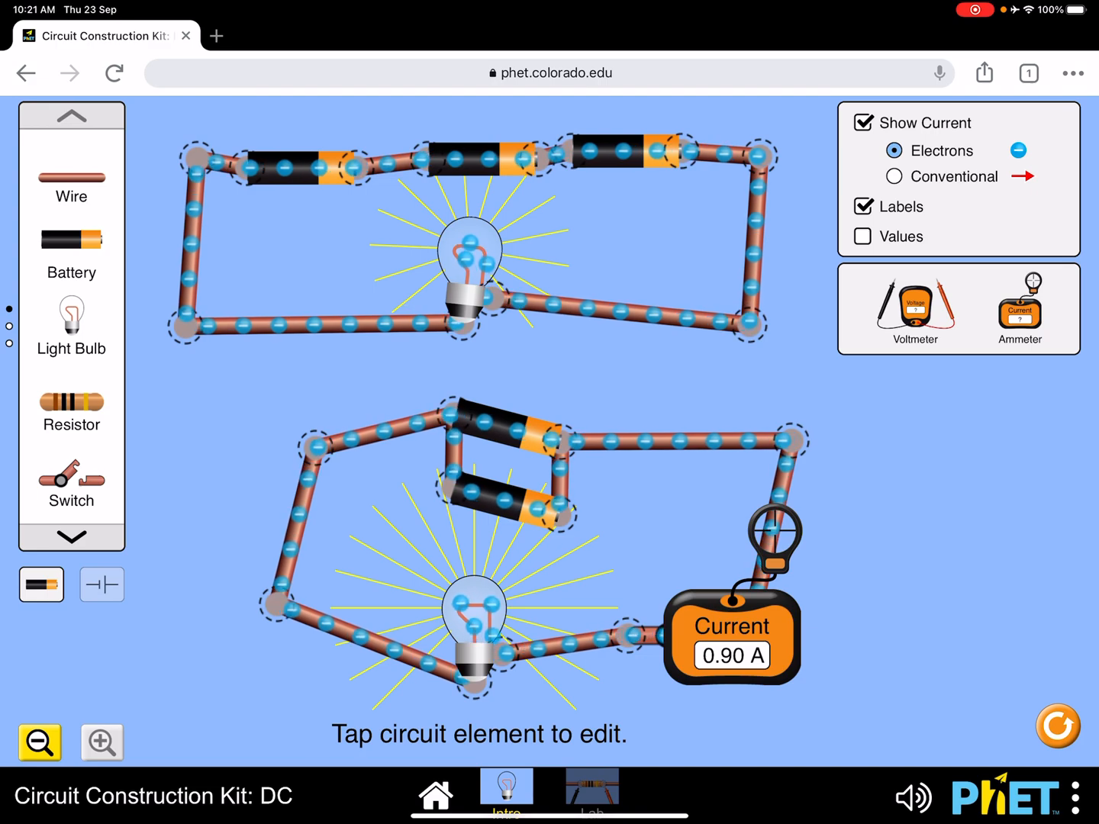
# Keep electron current display, show component values (batteries 1, 3, 2, 9, 9 V; bulbs 10 Ω), select the lower lamp
pyautogui.click(895, 177)
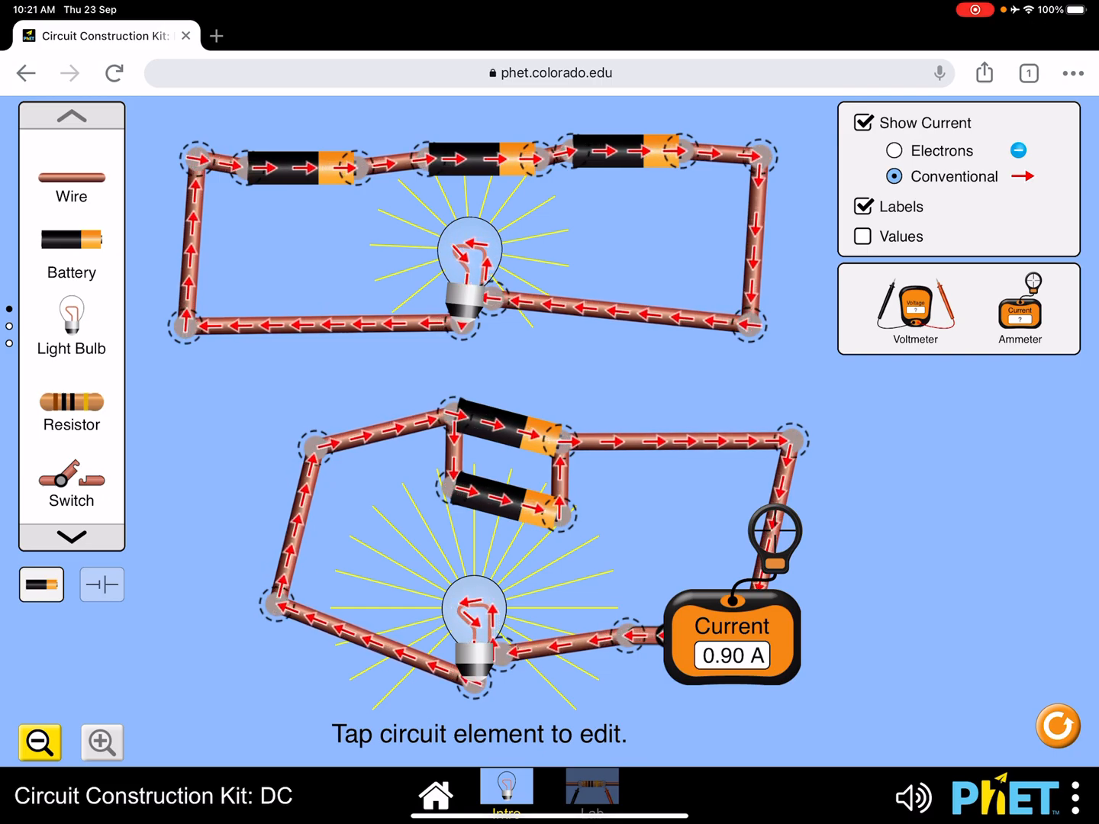
pyautogui.click(895, 149)
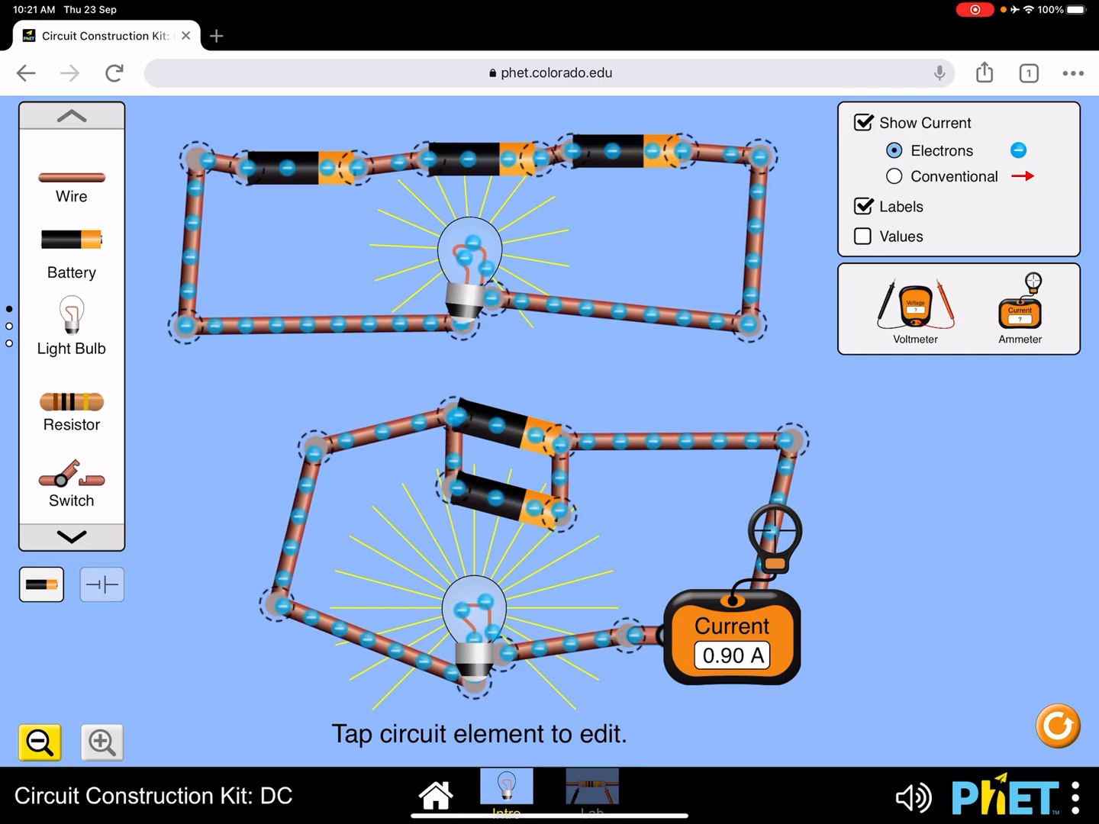
pyautogui.click(863, 237)
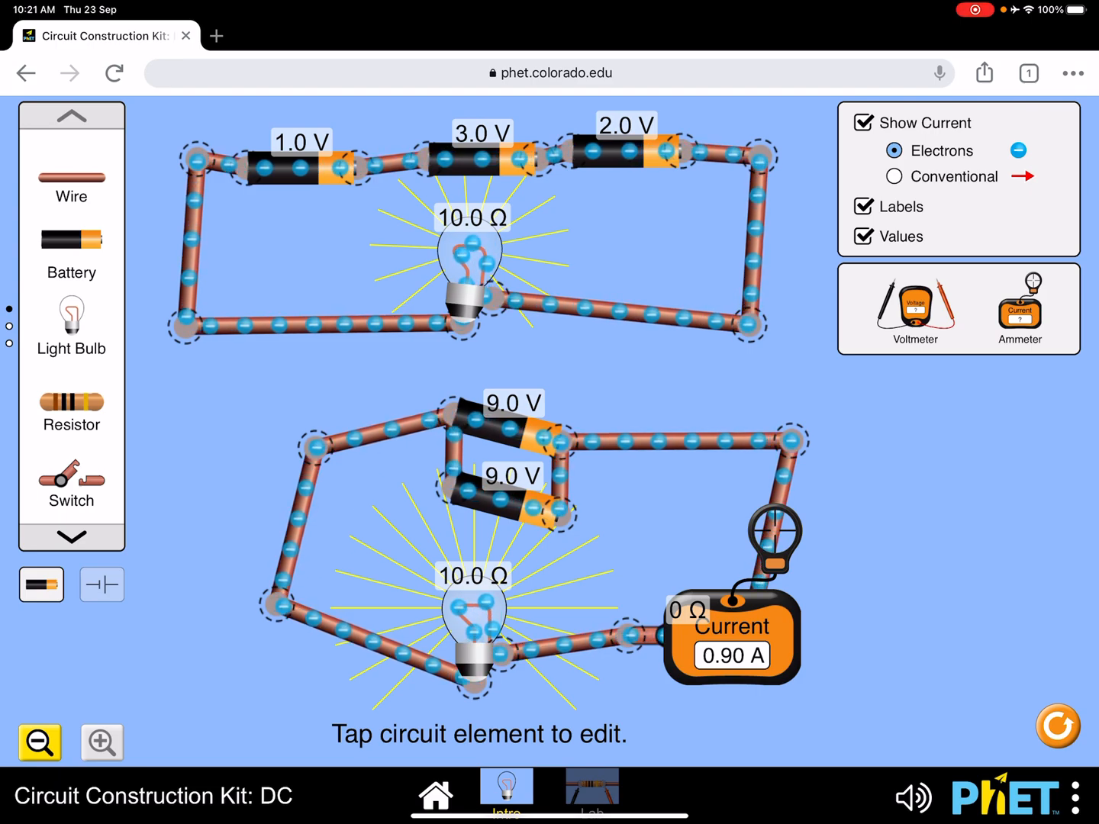
pyautogui.click(472, 618)
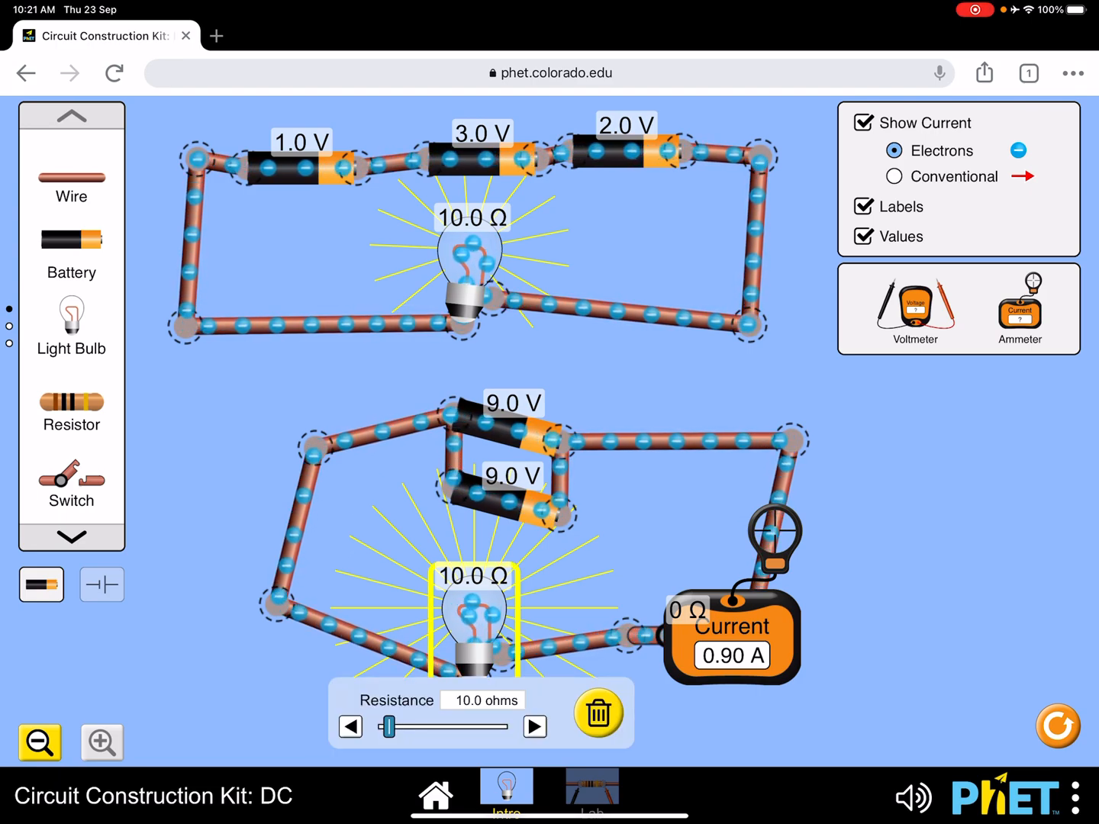